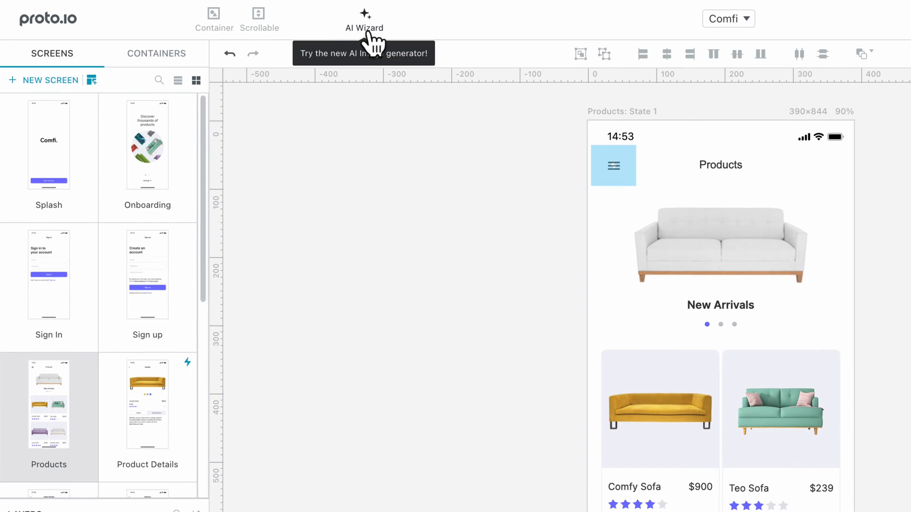
pyautogui.moveTo(372, 44)
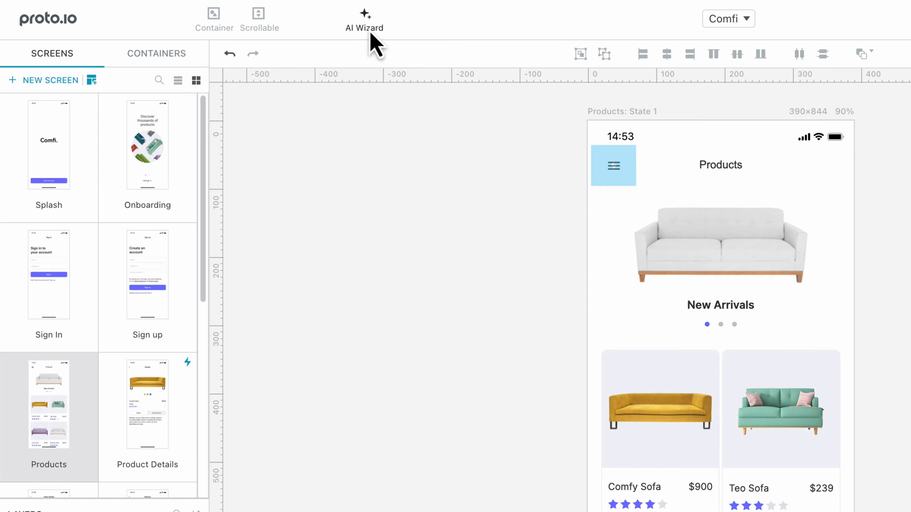
# Open the AI Wizard image generator over the Products screen, with Product as image type.
pyautogui.click(364, 14)
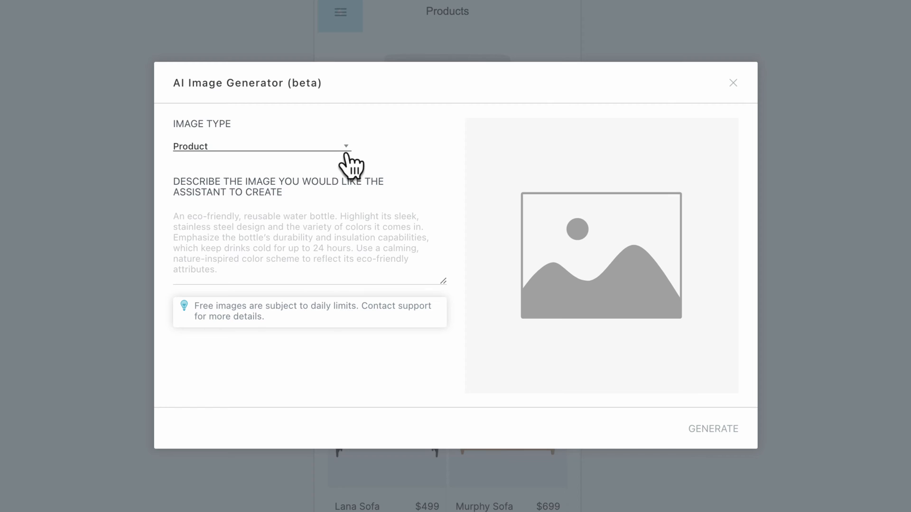
# Describe a realistic two-seater purple leather sofa with black legs on a plain white background.
pyautogui.click(260, 145)
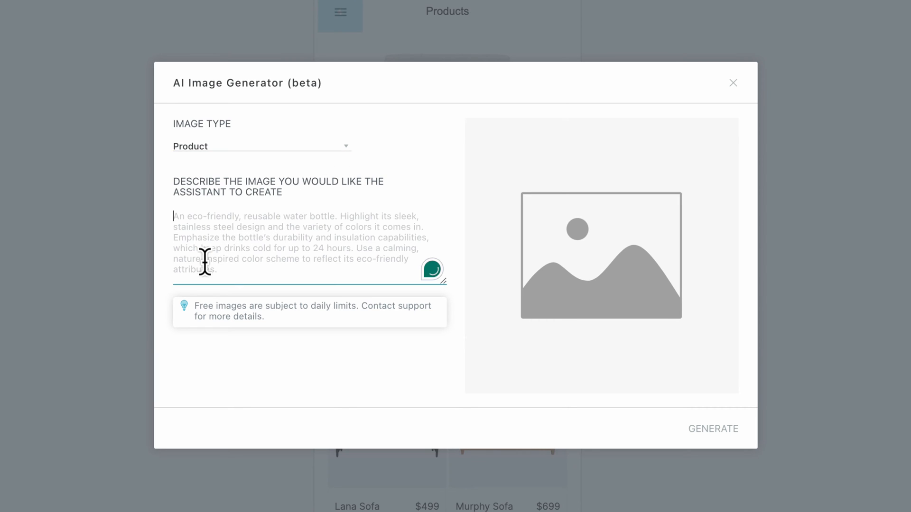
pyautogui.write('a realistic image of a two-seater purple leather sofa with black legs against a plain, white background and no other objects around it')
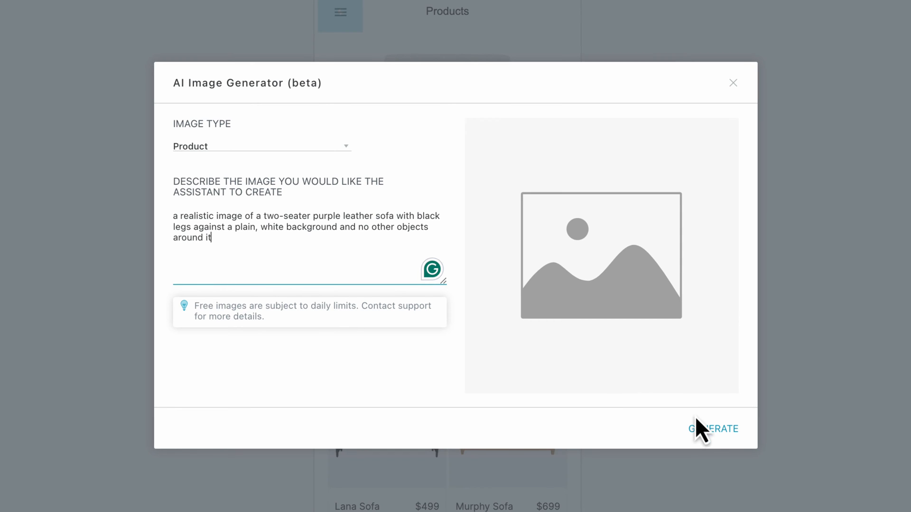
# Generate the purple leather sofa image and add it to the canvas.
pyautogui.click(712, 429)
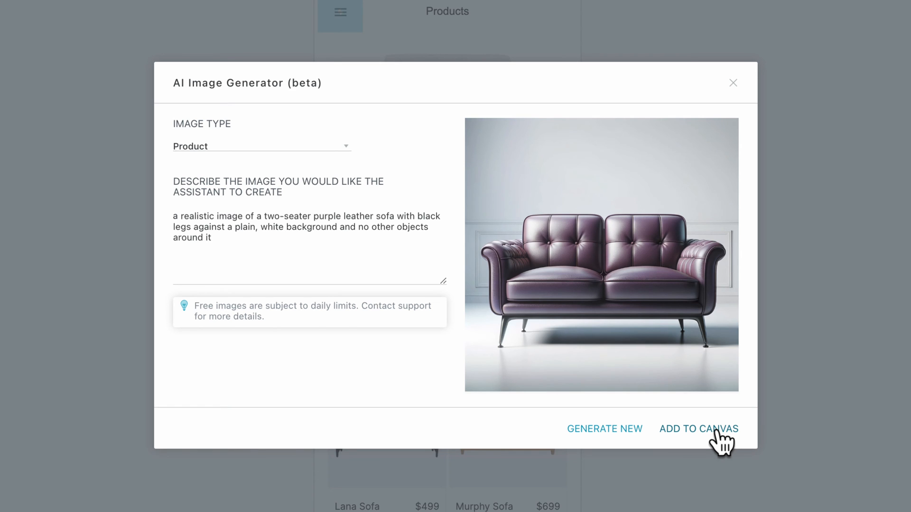
pyautogui.click(699, 429)
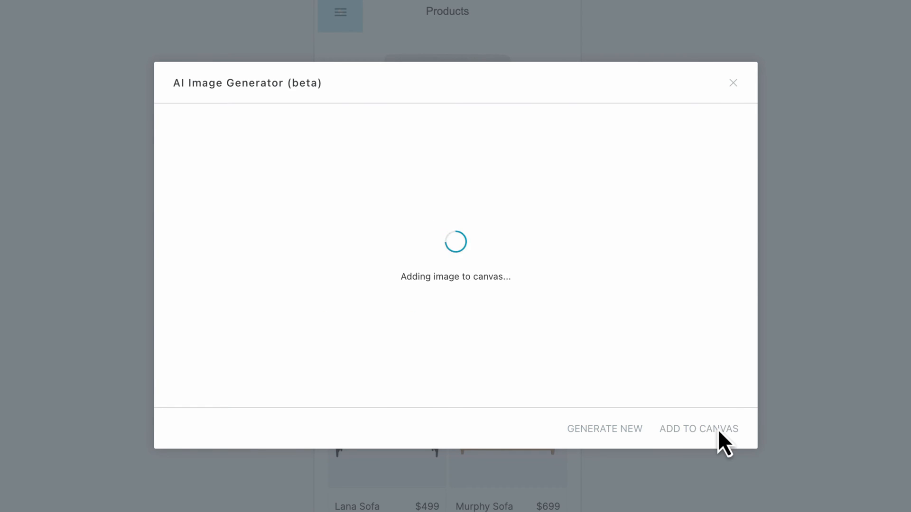
# Place the sofa image in the Comfy Sofa card and open the Comfi project menu.
pyautogui.click(699, 429)
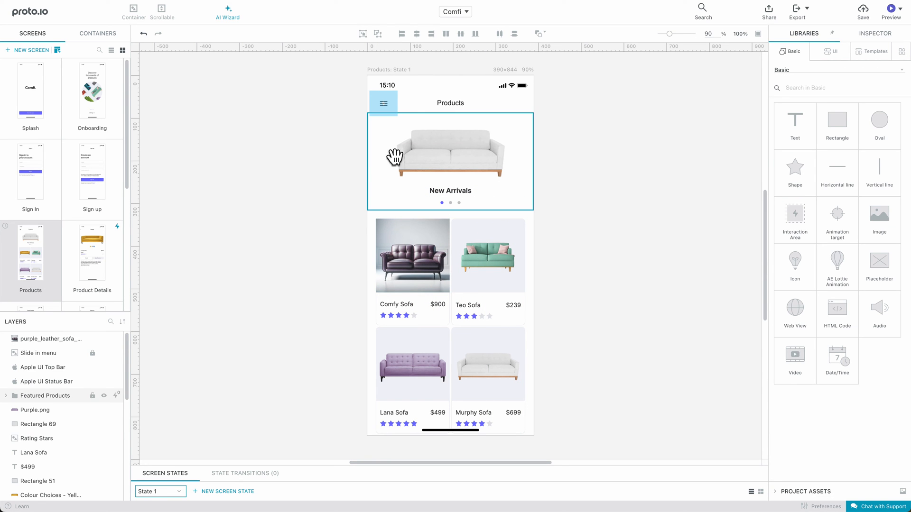
pyautogui.click(455, 11)
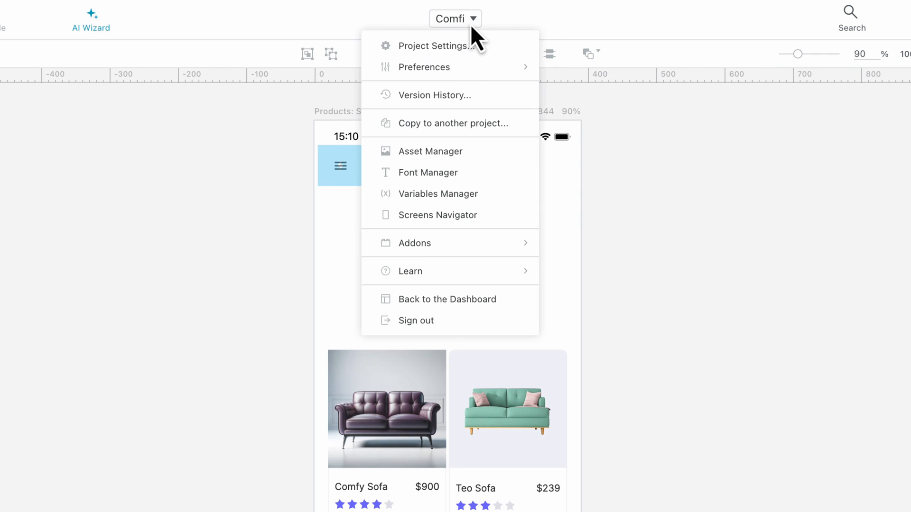
# Open the Asset Manager's ai-generated folder and edit the purple sofa image's file name.
pyautogui.click(431, 151)
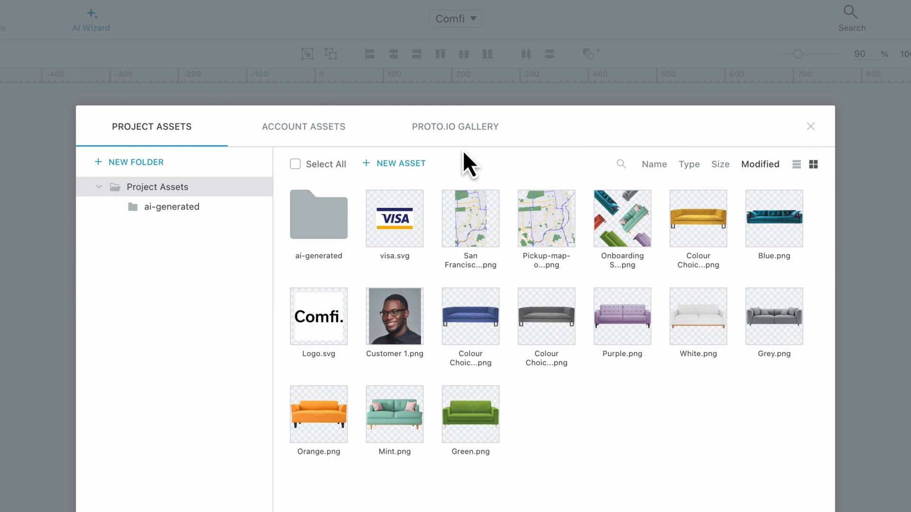
pyautogui.click(172, 207)
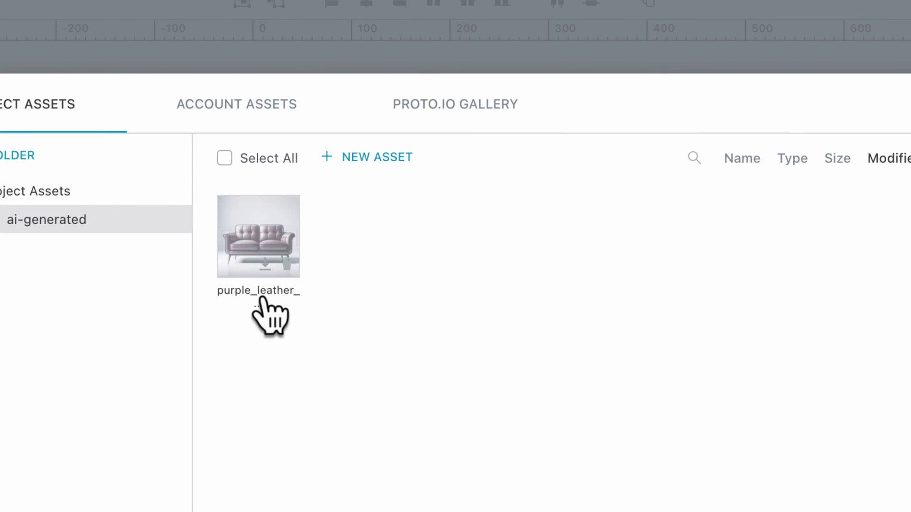
pyautogui.click(258, 236)
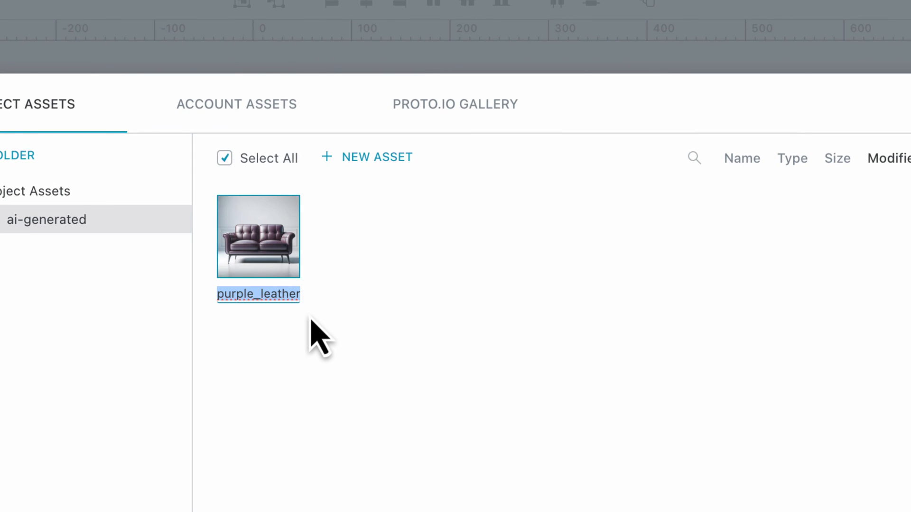